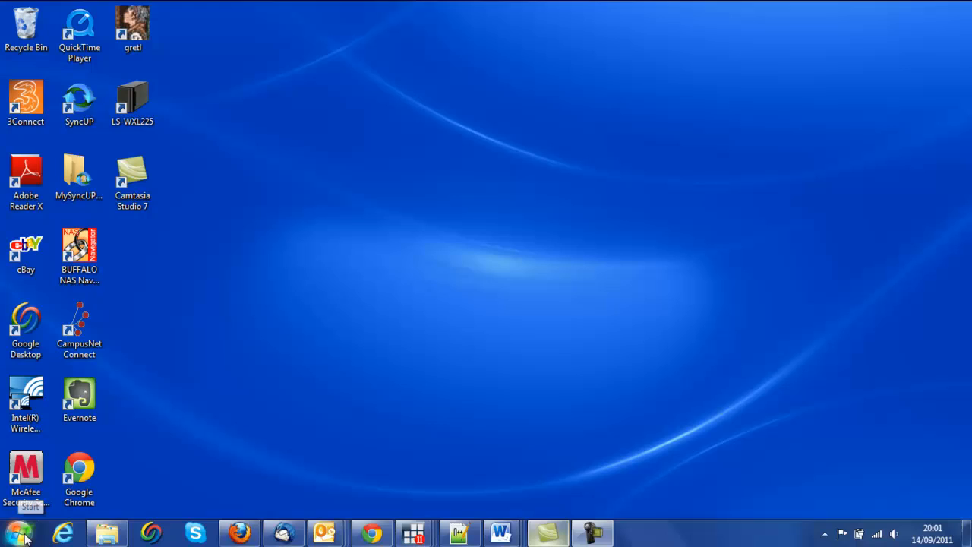
Expand the Microsoft Office folder in the Start menu's All Programs list.
left_click(21, 528)
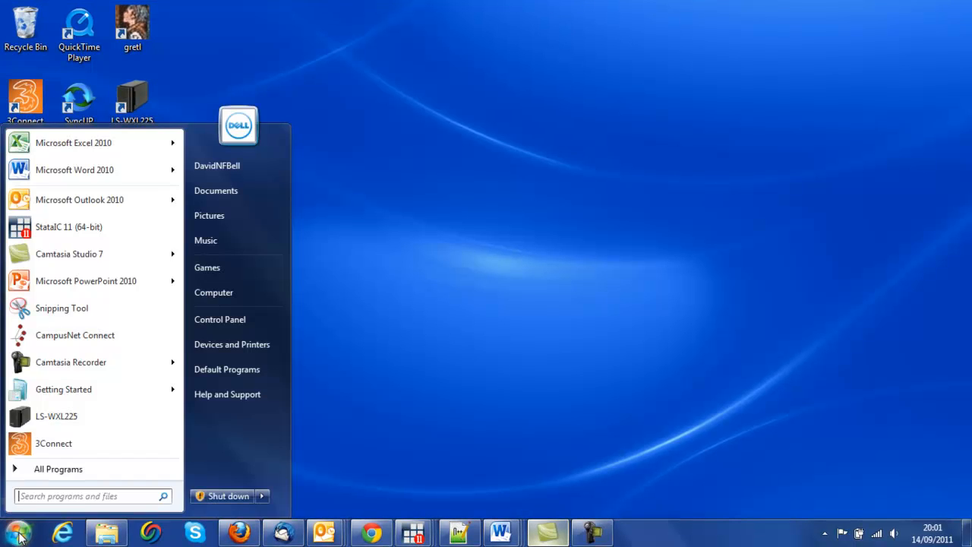
mouse_move(73, 143)
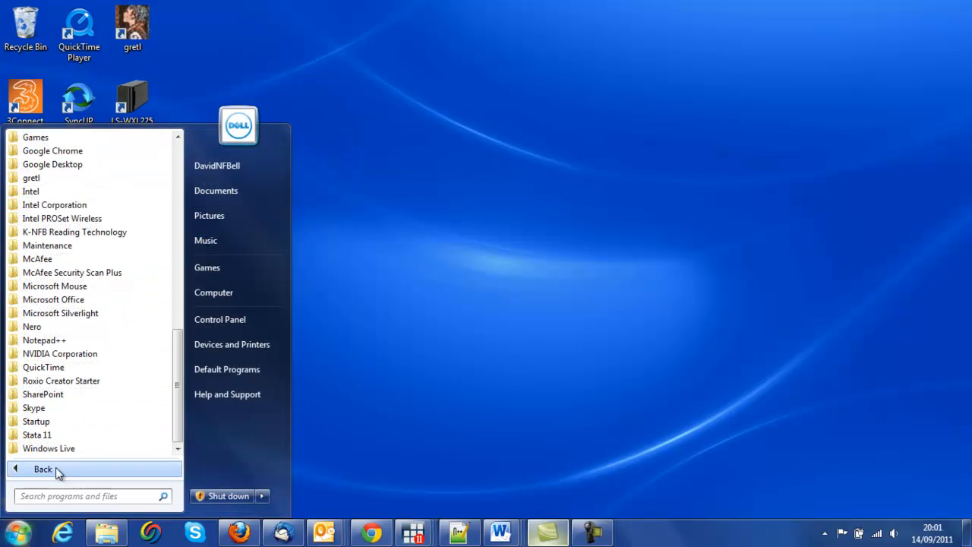
left_click(51, 299)
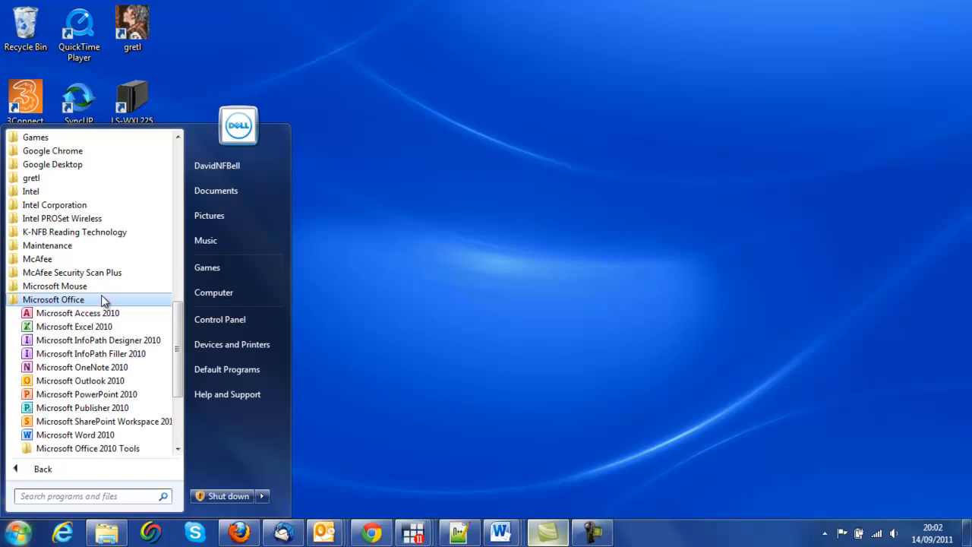
mouse_move(76, 325)
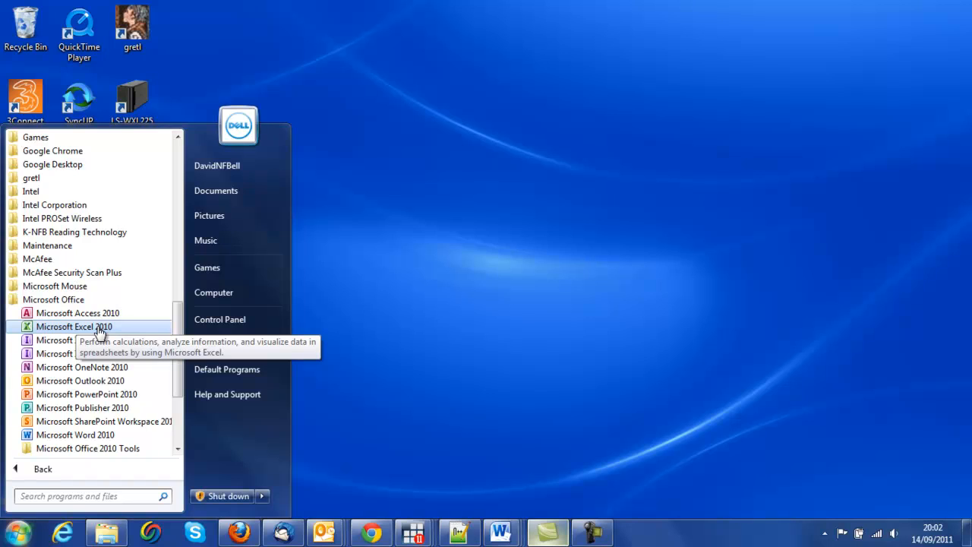
mouse_move(98, 332)
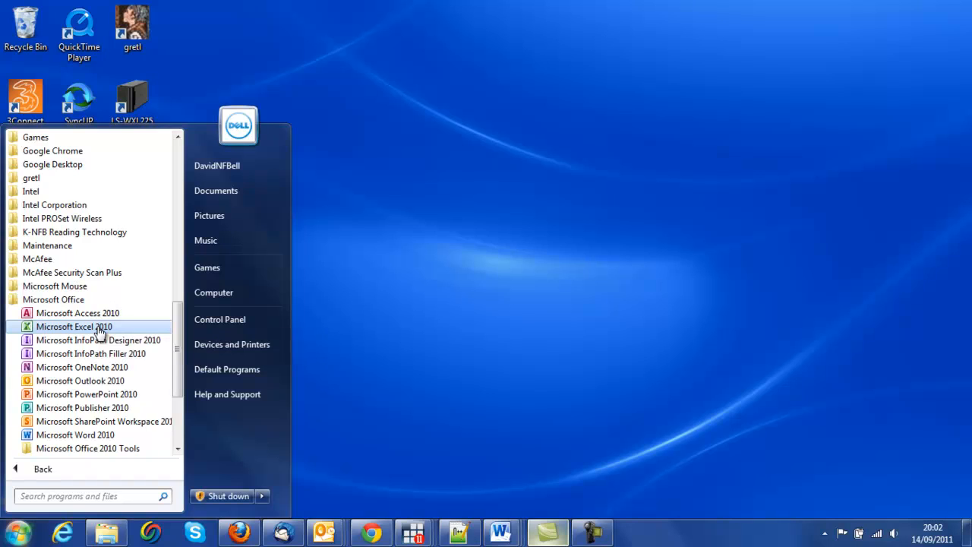
mouse_move(531, 329)
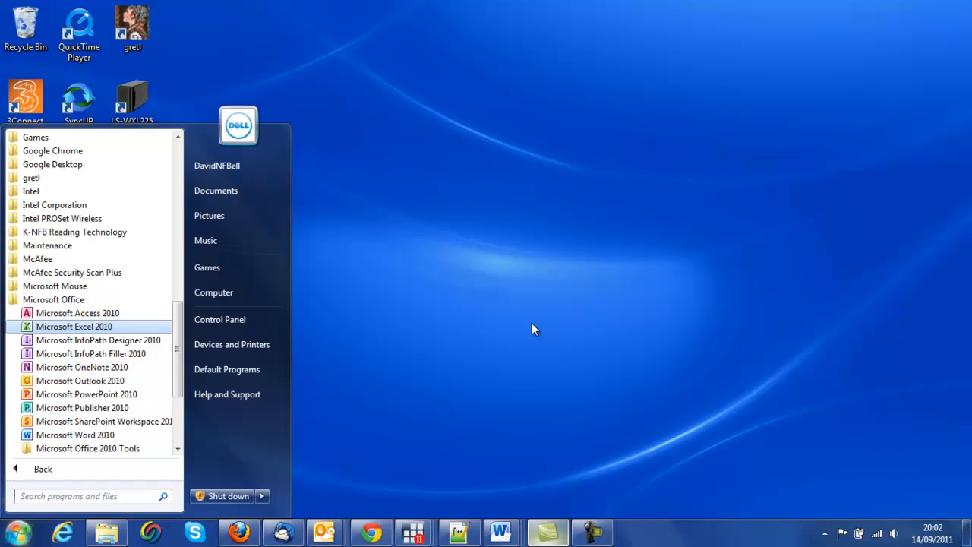
Launch Microsoft Excel 2010 so blank workbook Book1 appears.
left_click(73, 325)
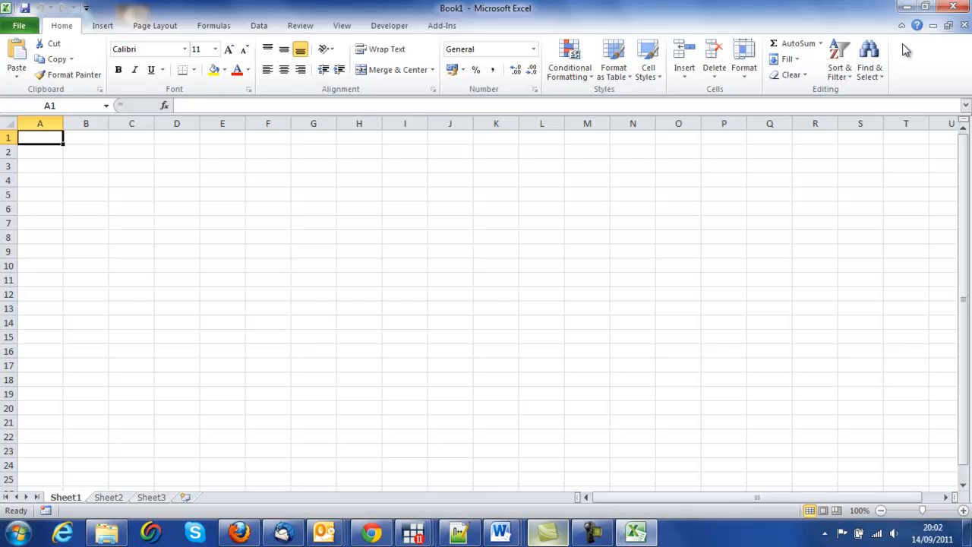
mouse_move(91, 256)
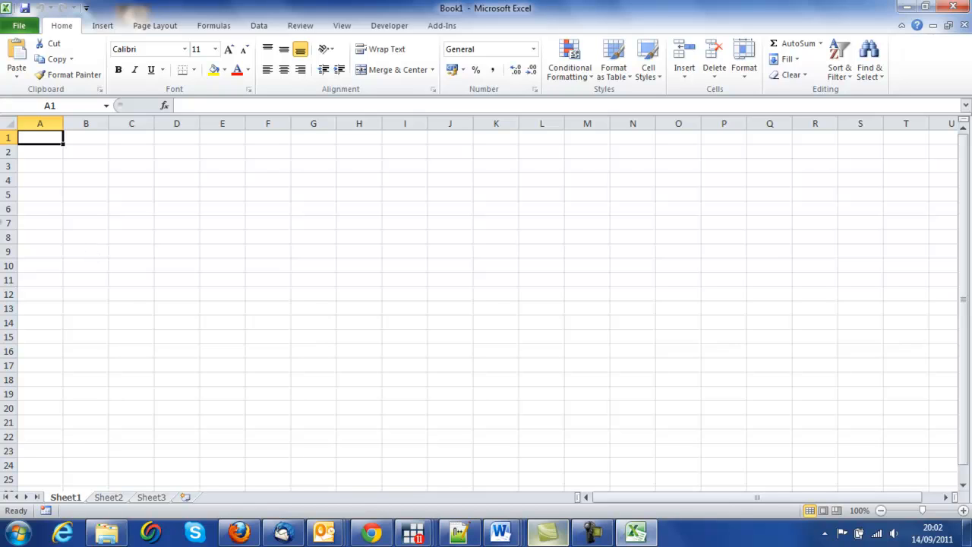
mouse_move(453, 9)
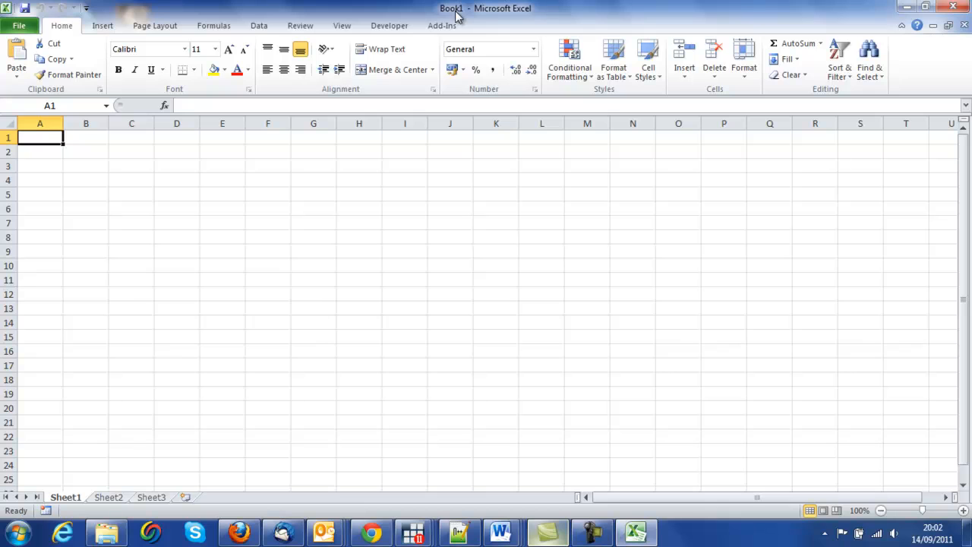
Save the blank workbook to the Desktop as MyFile via Save As.
left_click(24, 24)
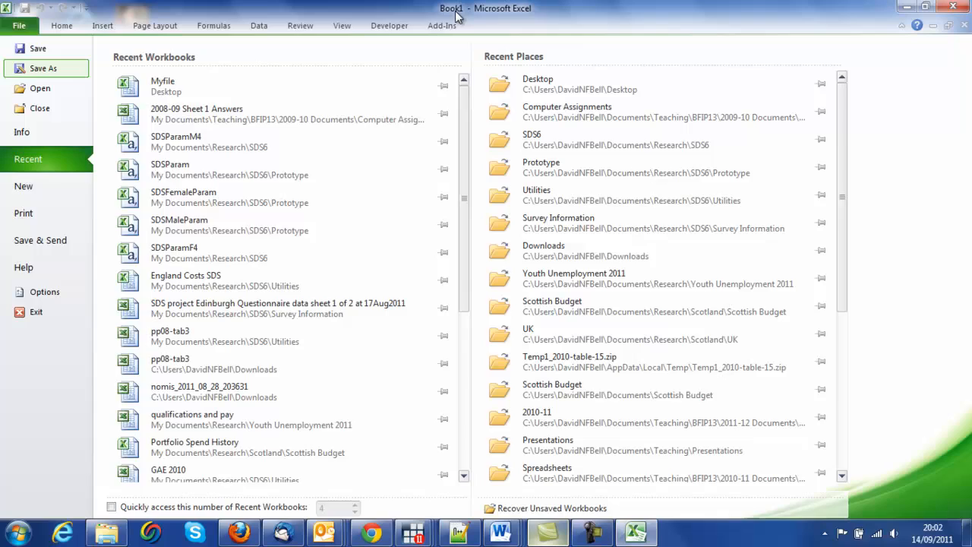
left_click(44, 67)
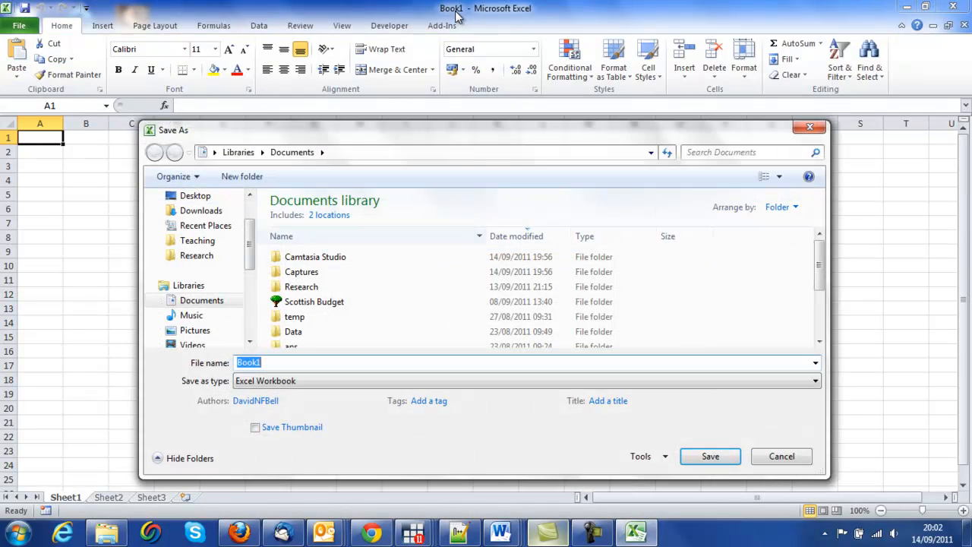
type("MyFile")
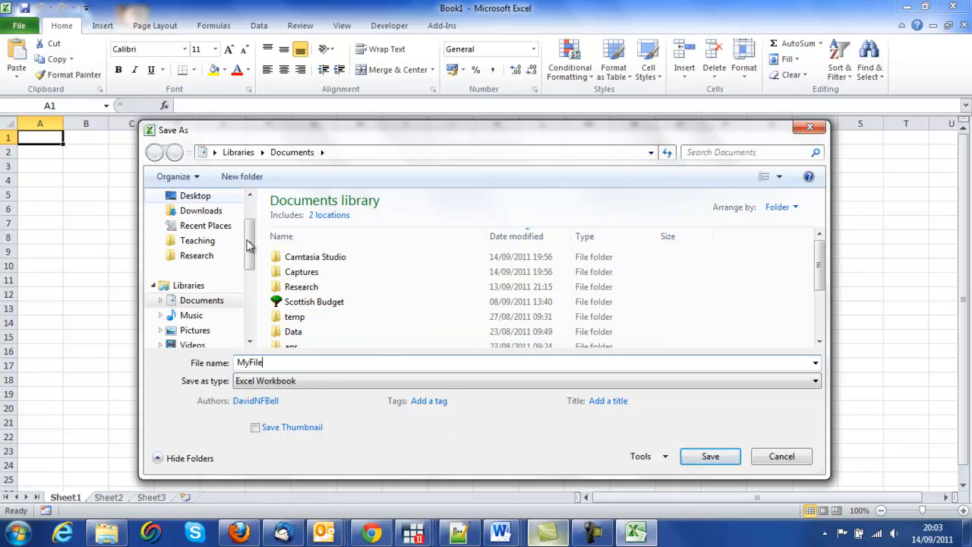
left_click(195, 194)
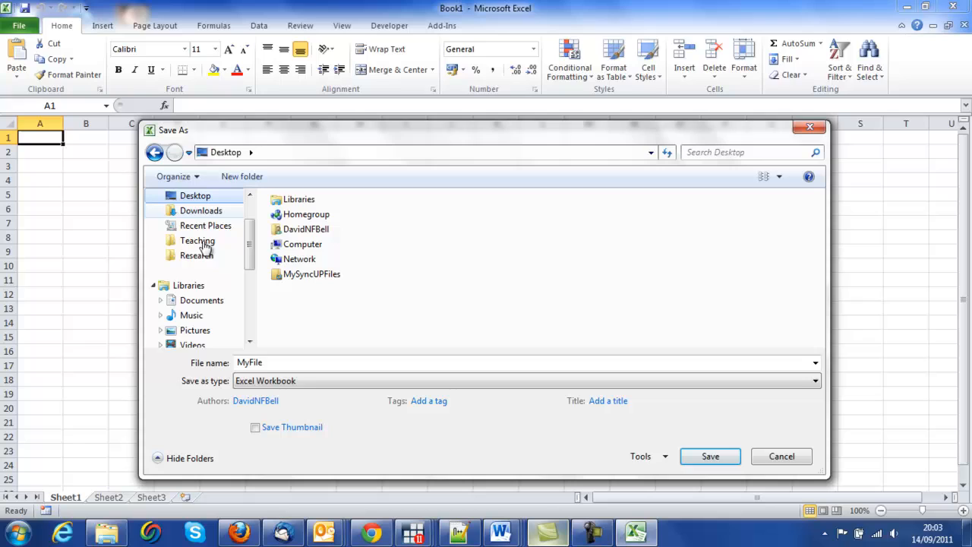
mouse_move(204, 255)
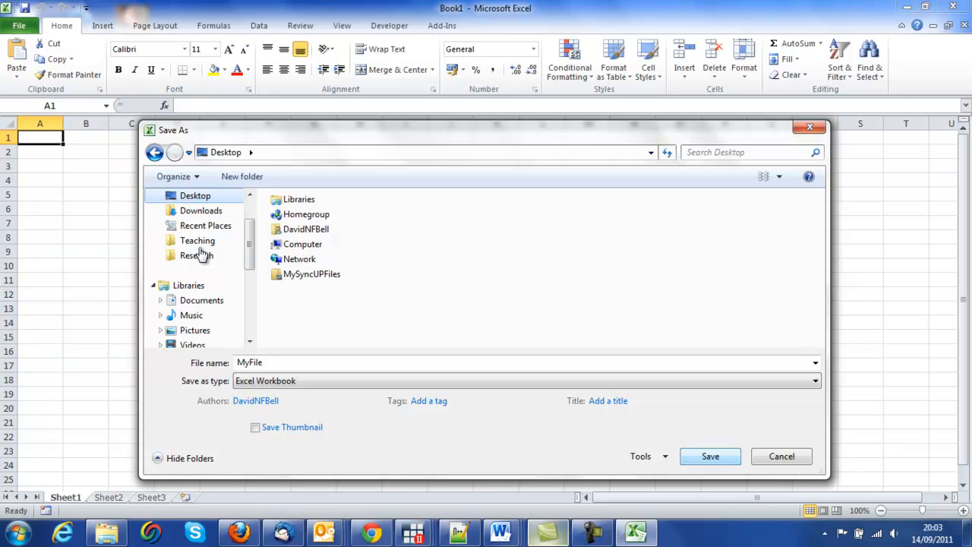
left_click(711, 456)
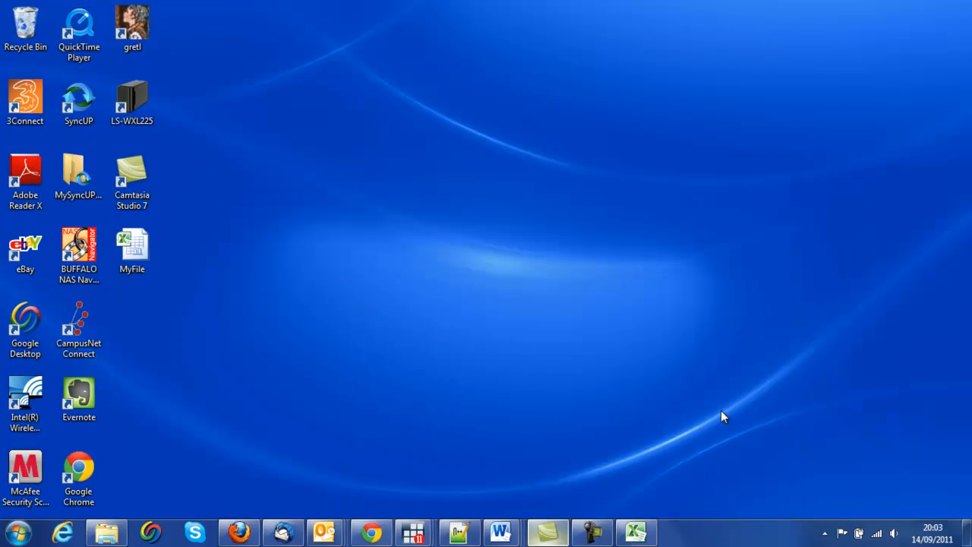
Reopen the MyFile workbook from its Desktop icon.
left_click(132, 249)
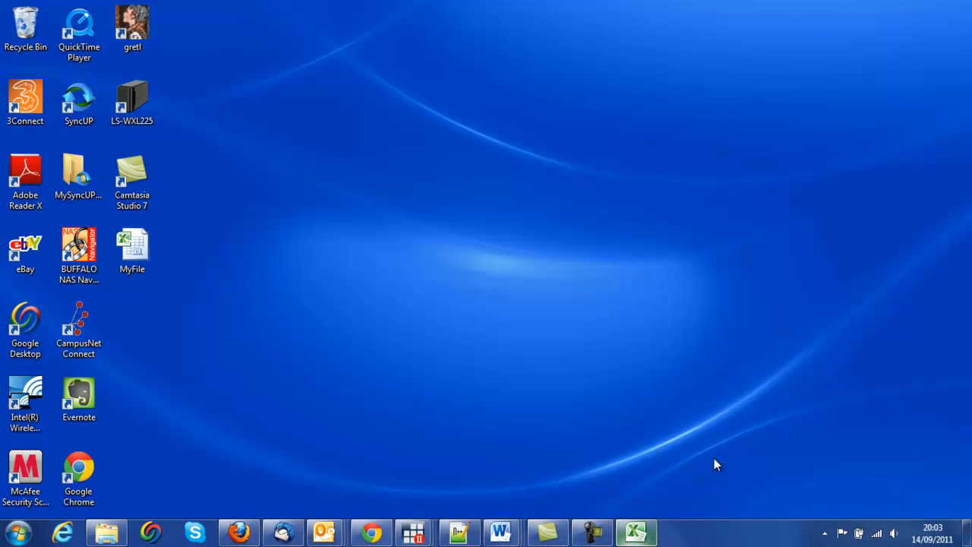
double_click(132, 246)
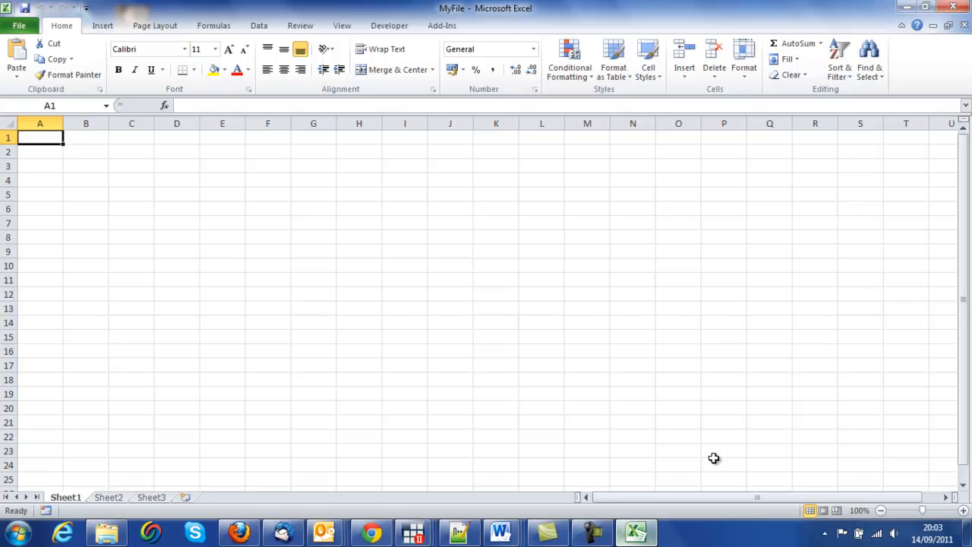
Enter 4, 5, 6 into D3:F3 of MyFile and save the workbook.
left_click(176, 166)
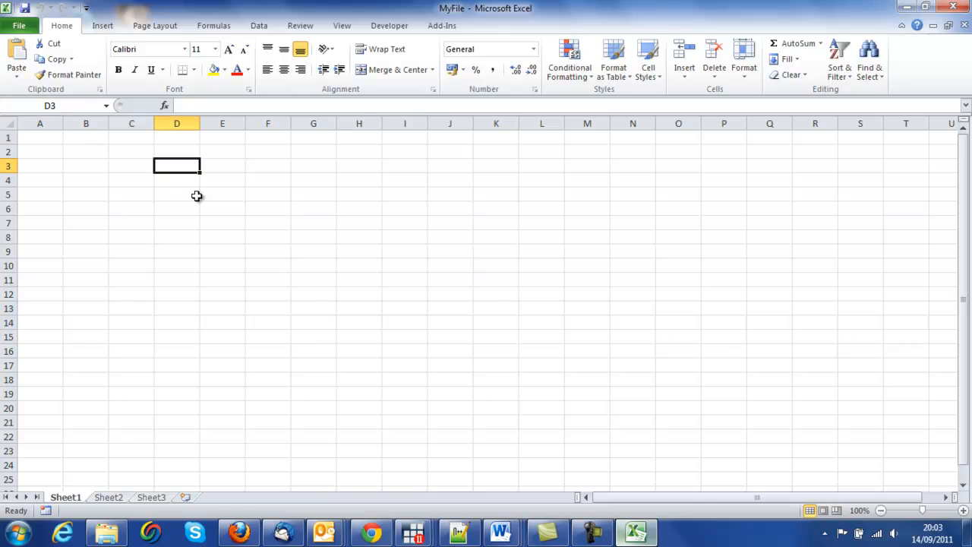
mouse_move(455, 10)
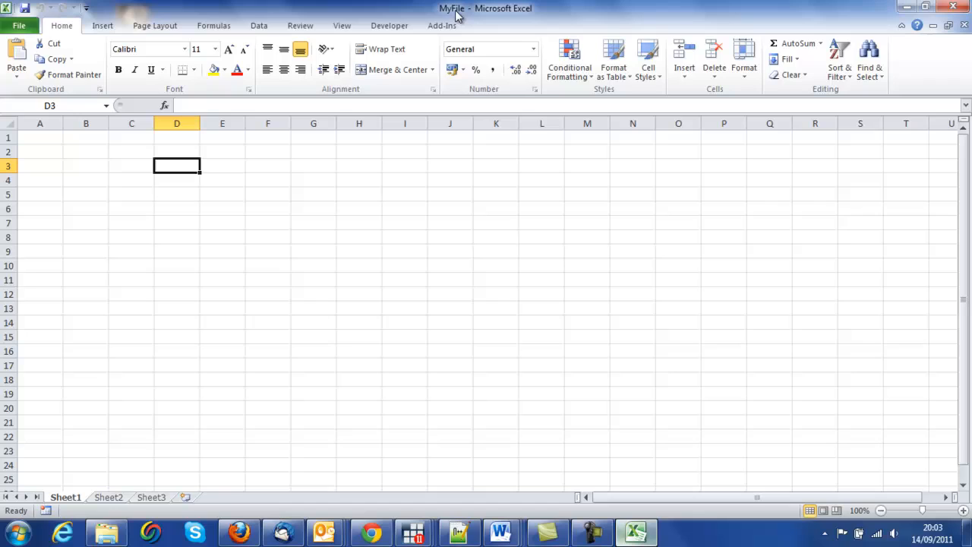
type("4")
left_click(223, 166)
type("5")
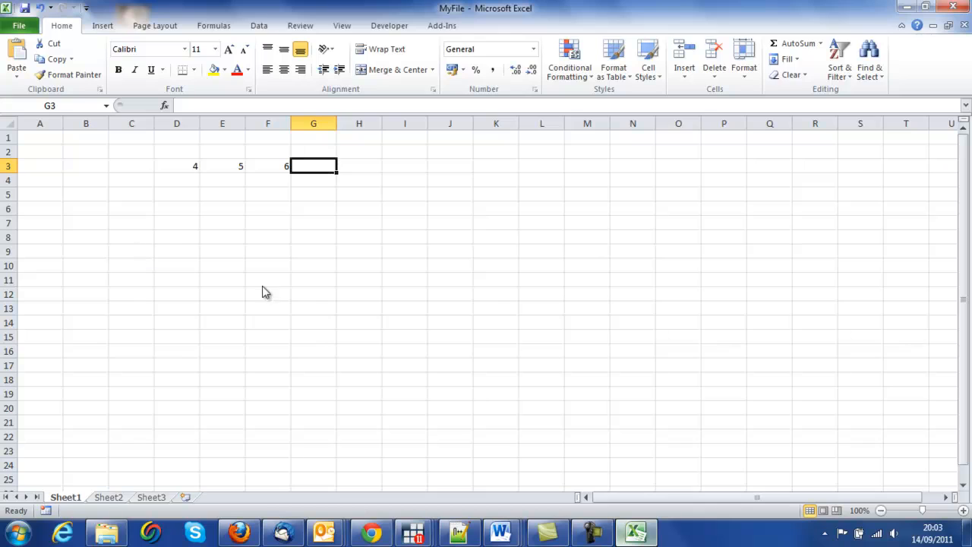
mouse_move(565, 407)
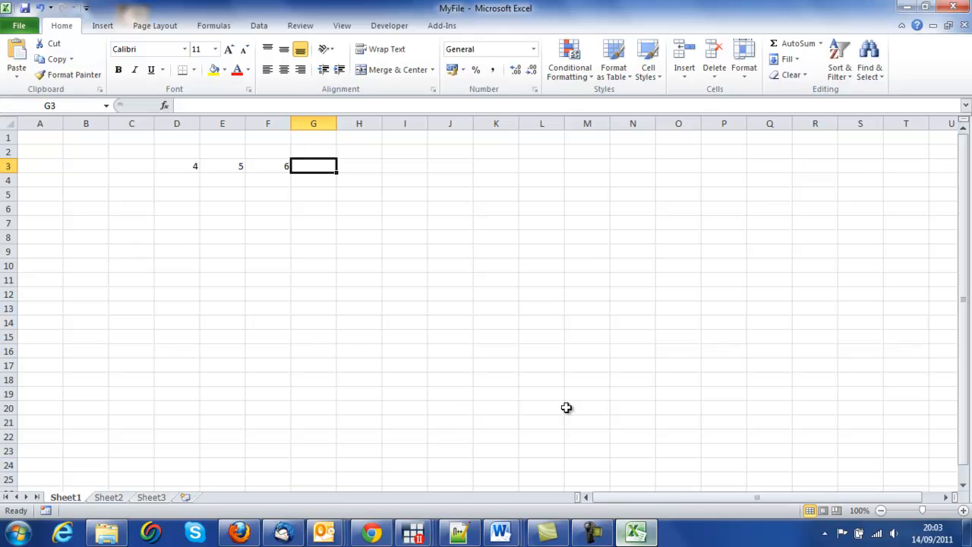
mouse_move(85, 149)
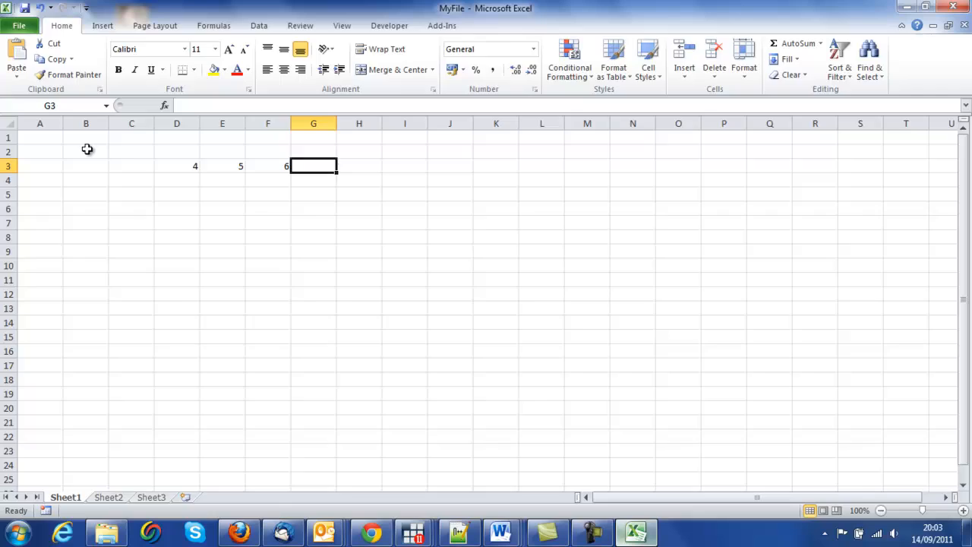
left_click(21, 24)
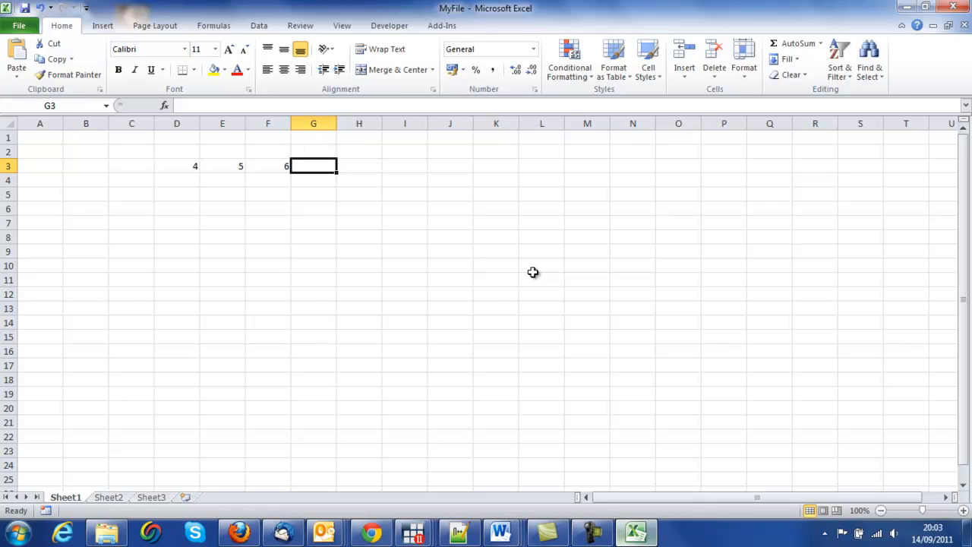
left_click(177, 194)
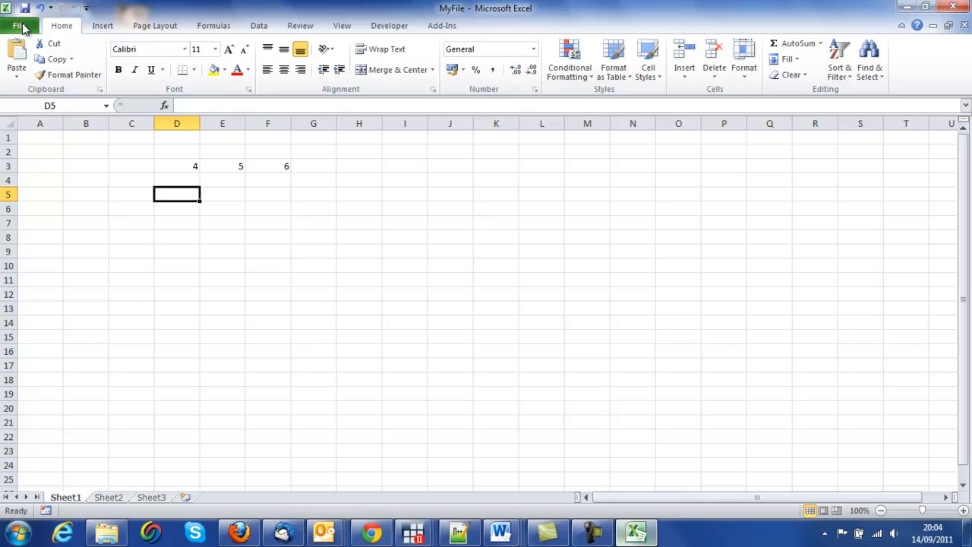
mouse_move(40, 60)
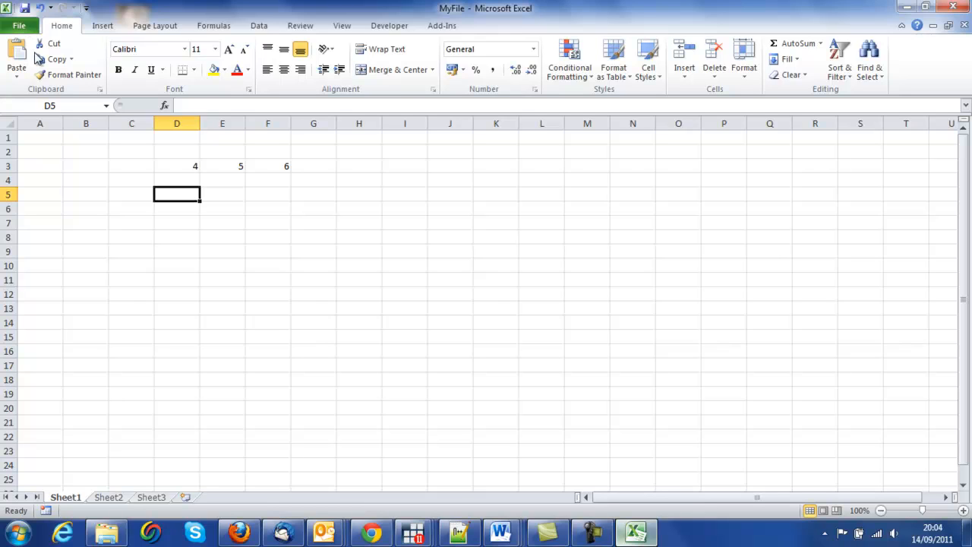
mouse_move(248, 271)
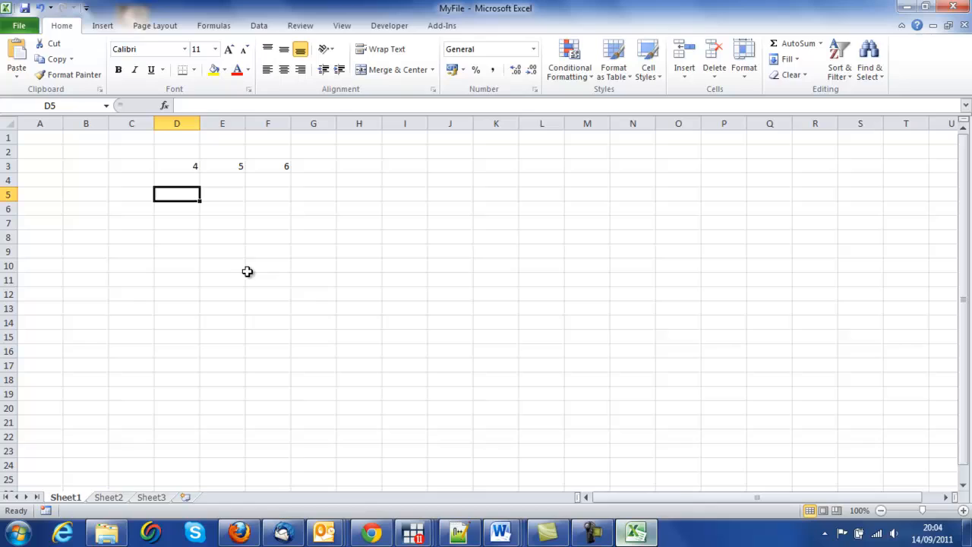
mouse_move(443, 416)
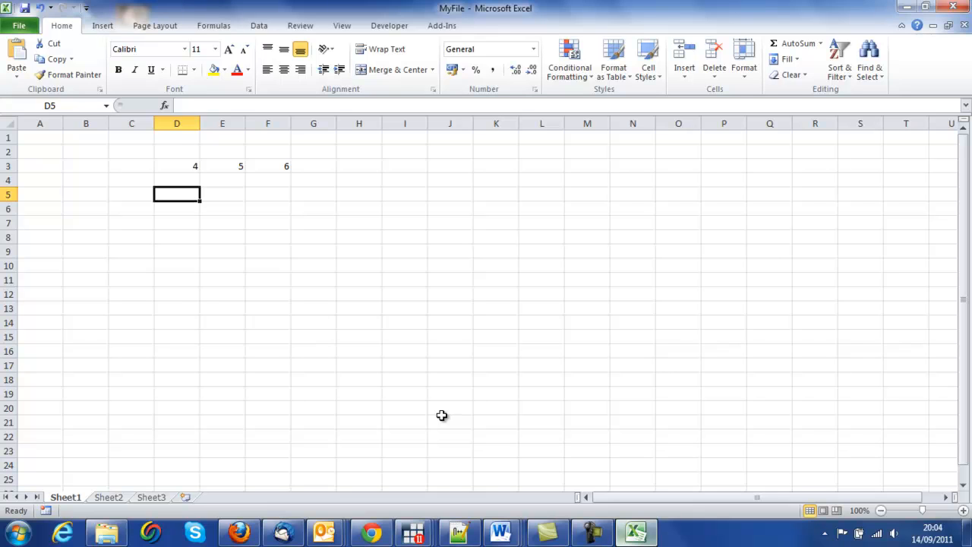
Show MyFile's Info page with its Desktop path and last-modified time.
left_click(18, 24)
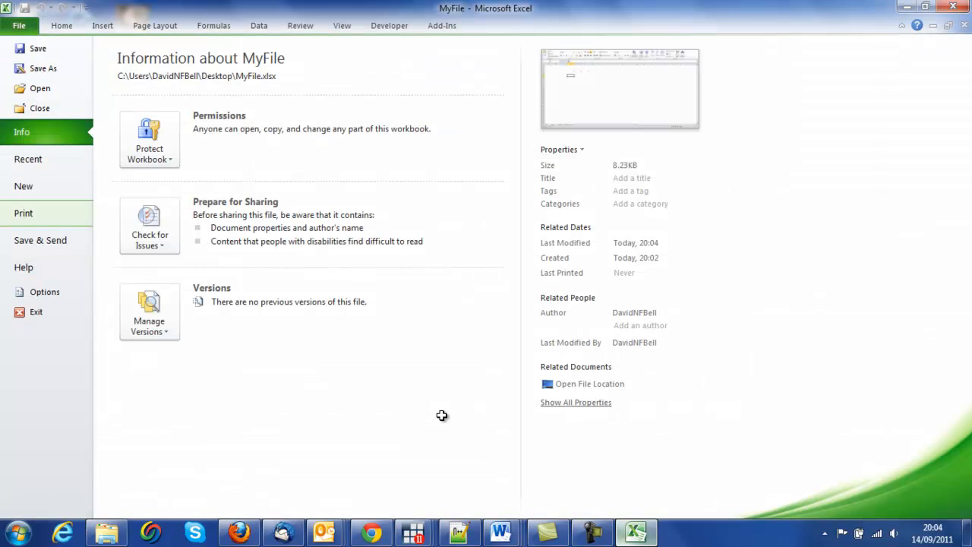
mouse_move(37, 313)
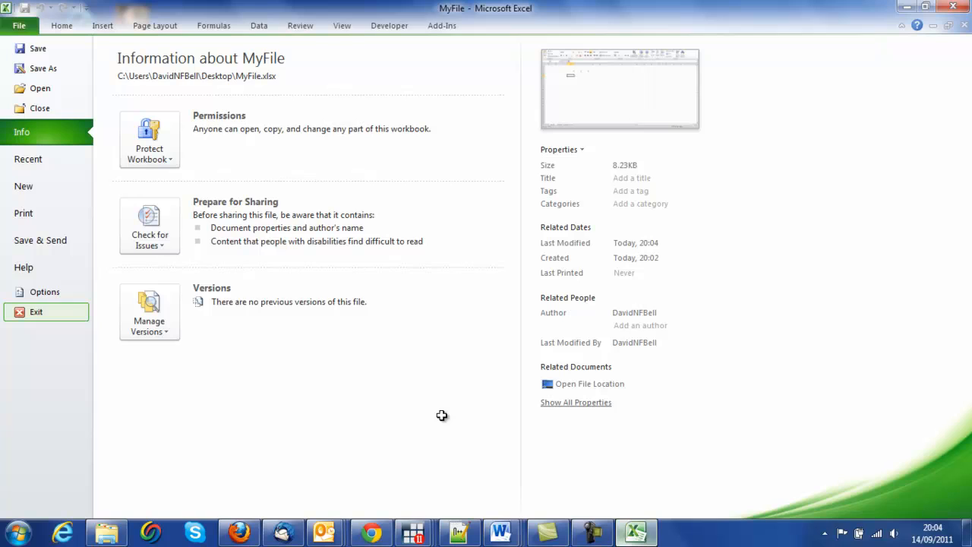
mouse_move(915, 39)
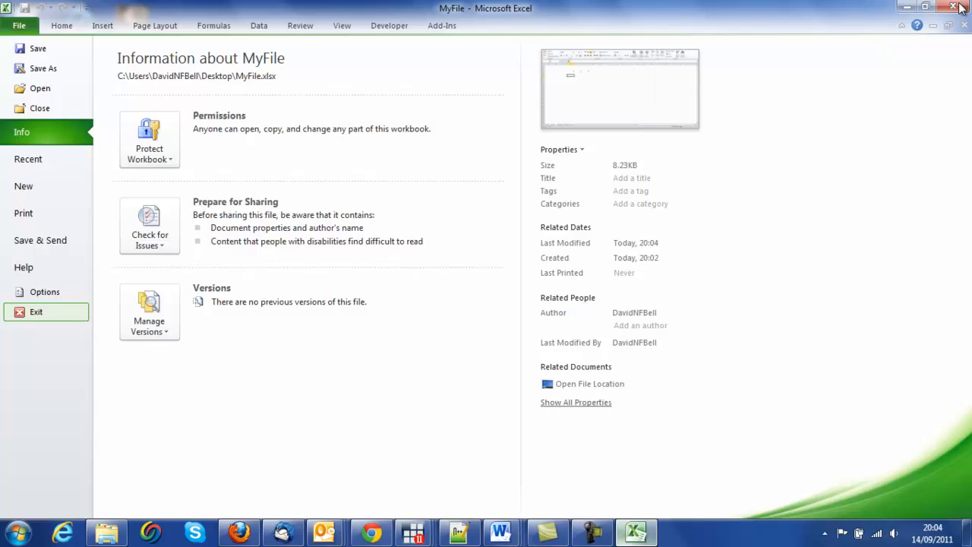
Exit Excel and select the MyFile icon on the desktop.
left_click(951, 8)
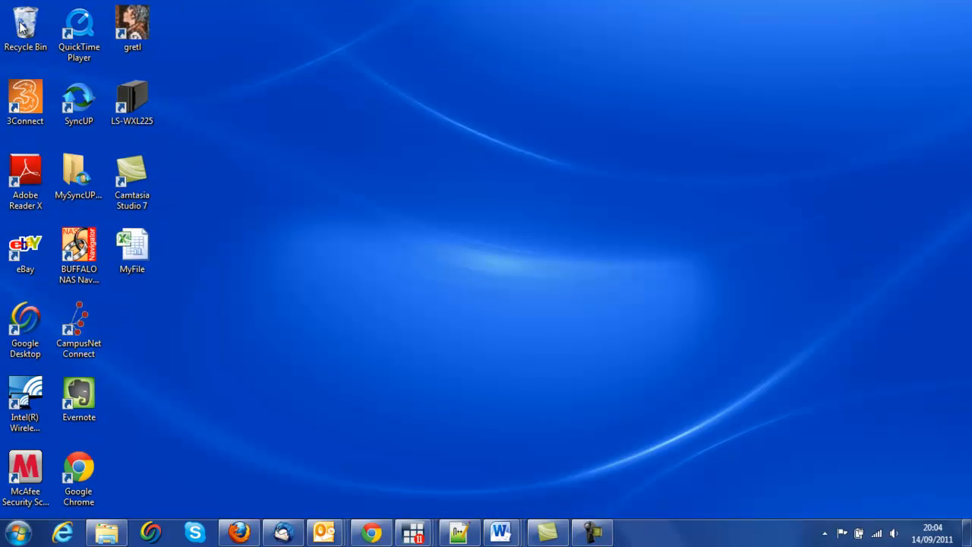
mouse_move(15, 327)
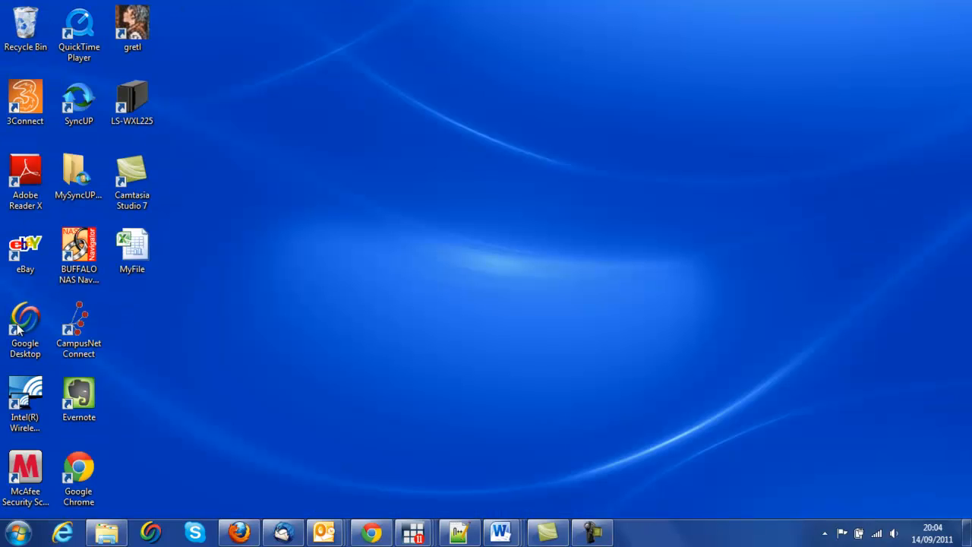
left_click(133, 247)
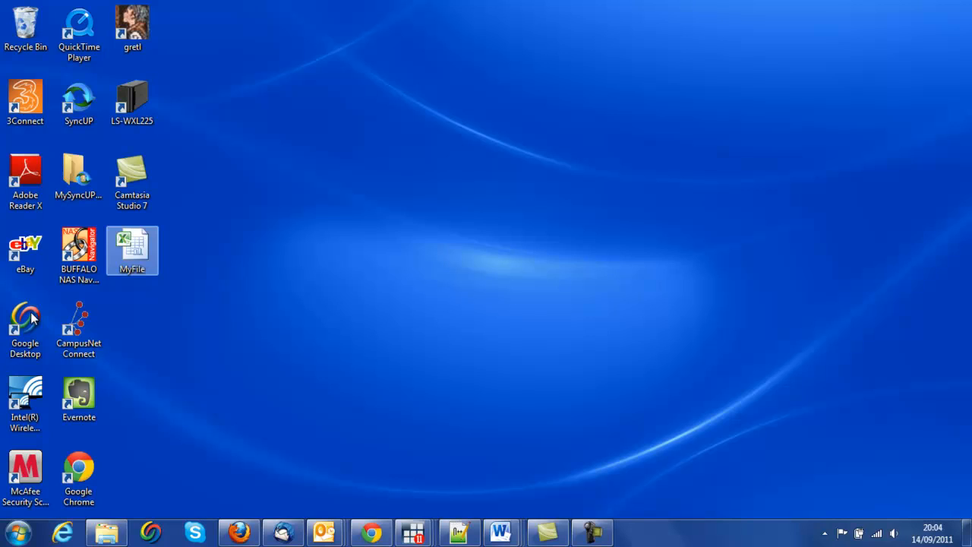